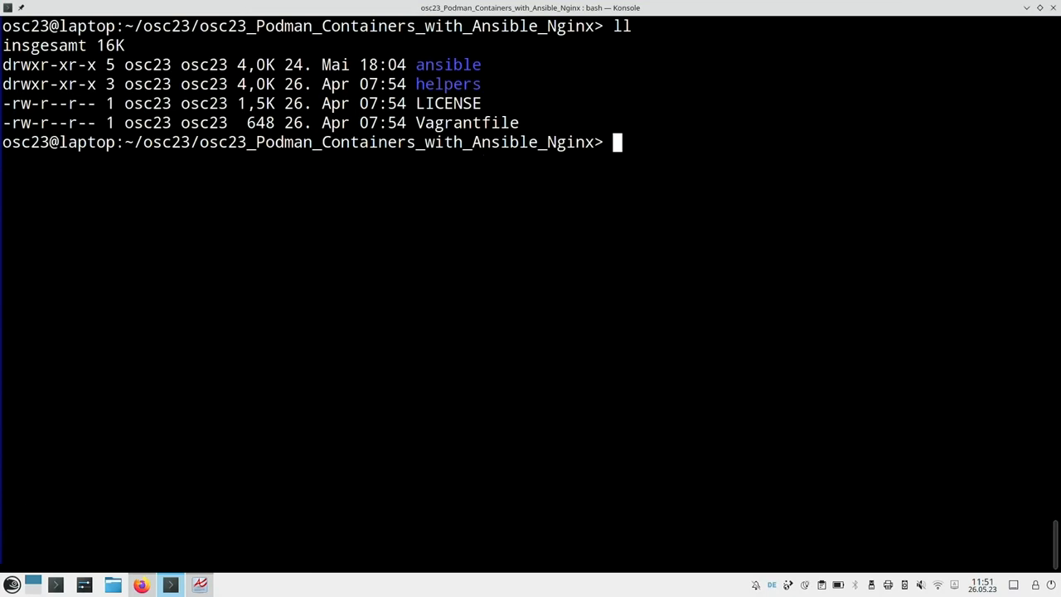
# Run 'vagrant up' to bring up the podman-nginx VM with the libvirt provider.
pyautogui.write('vagrant u')
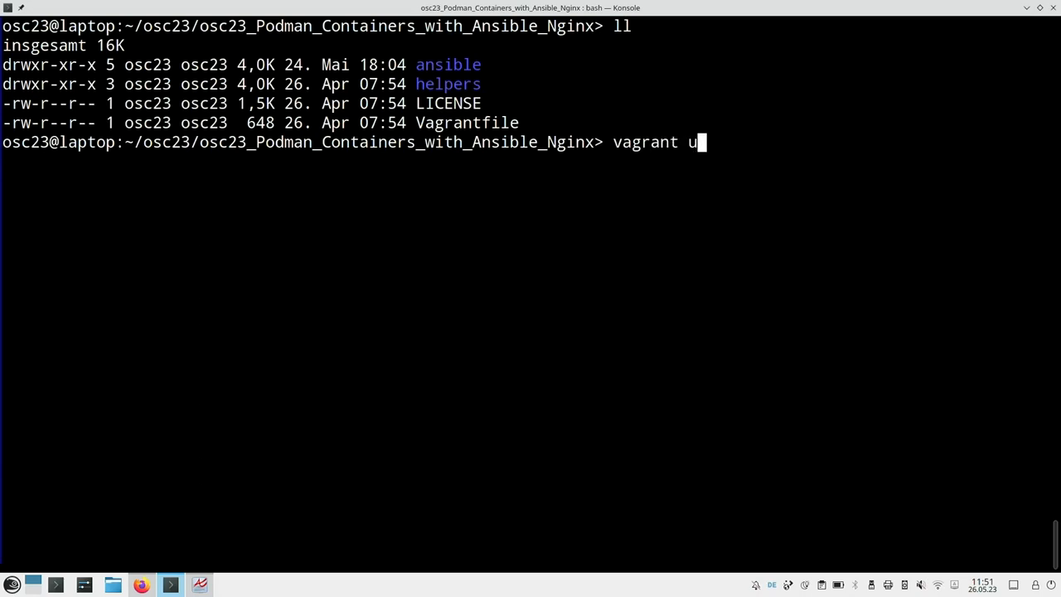
pyautogui.press('Return')
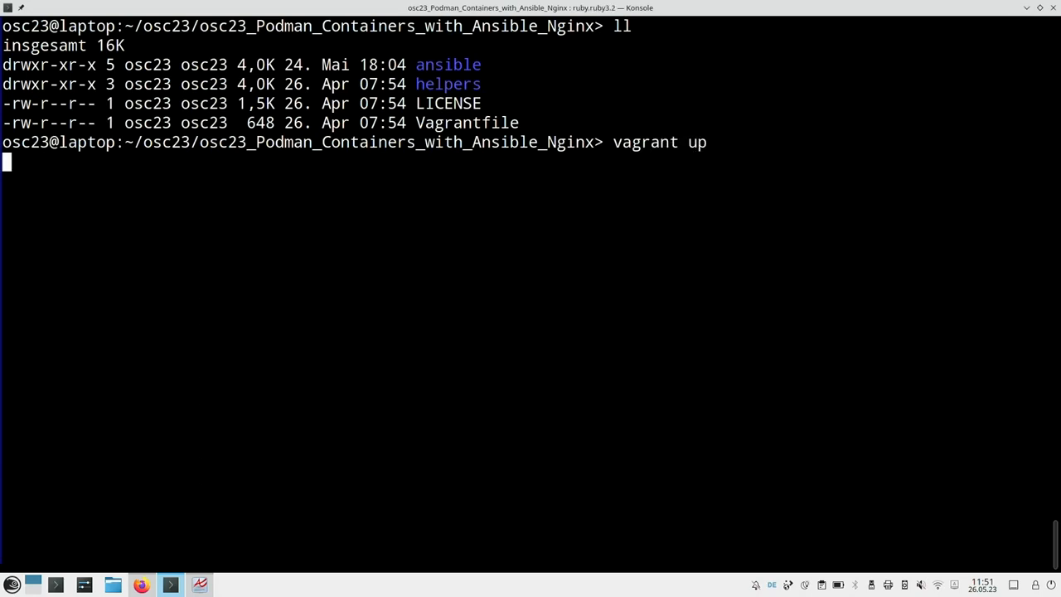
pyautogui.press('Return')
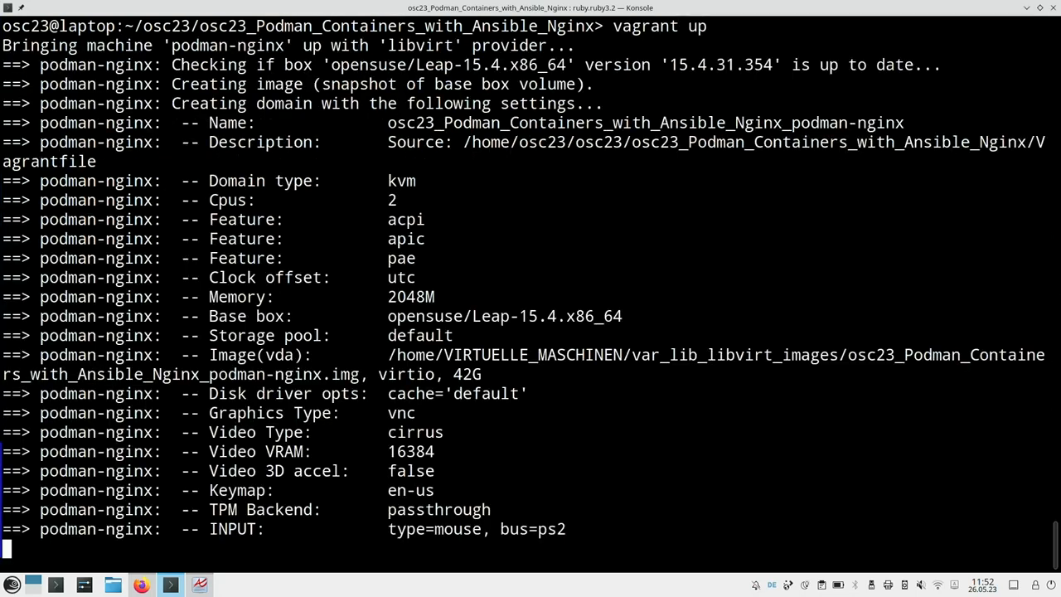
# Scroll the terminal to follow the VM boot and the start of the Ansible provisioning.
pyautogui.scroll(-3)
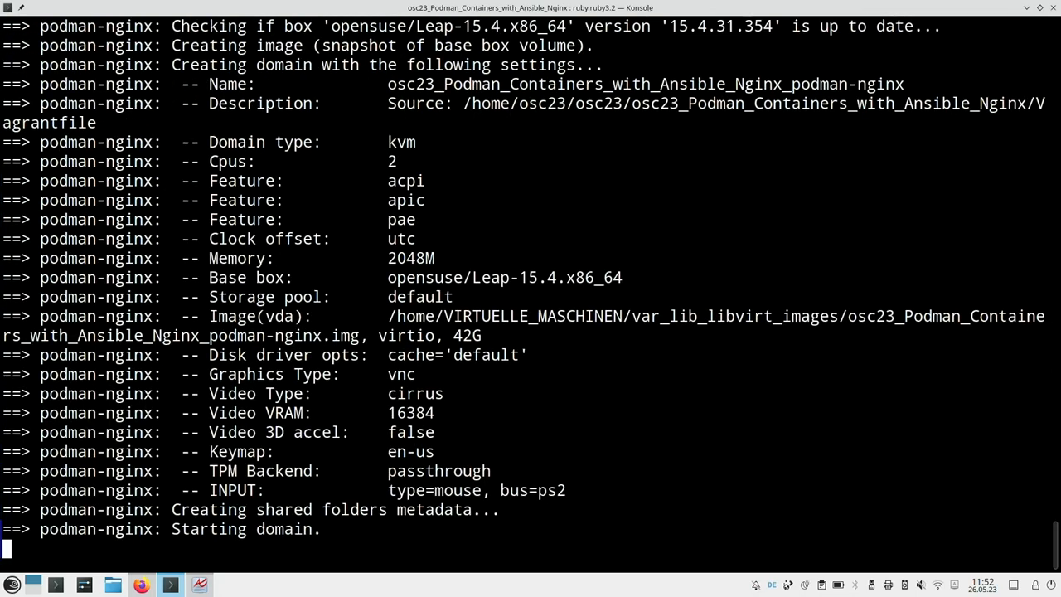
pyautogui.scroll(-3)
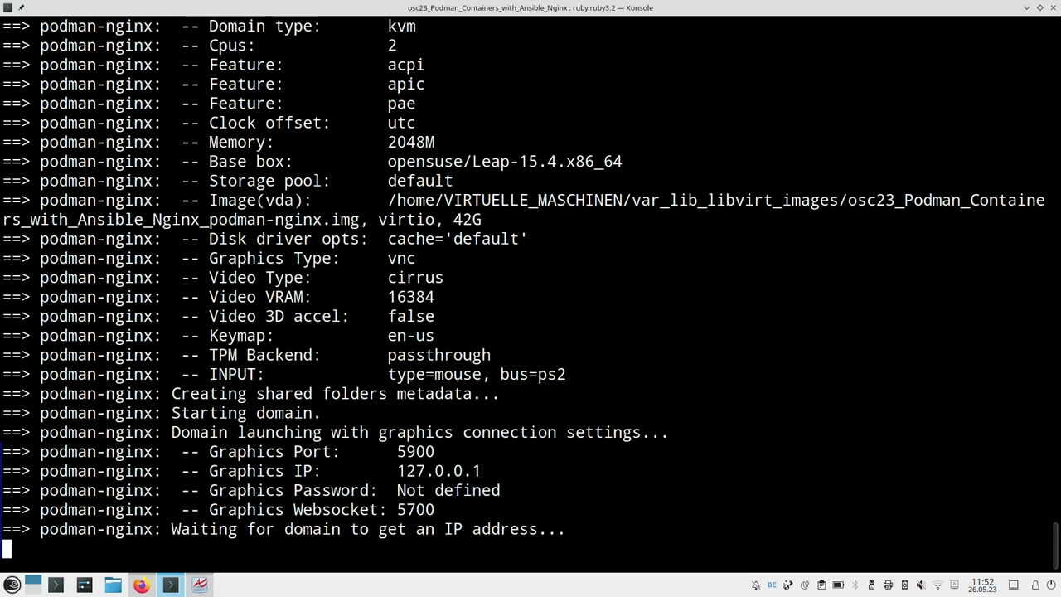
pyautogui.scroll(-3)
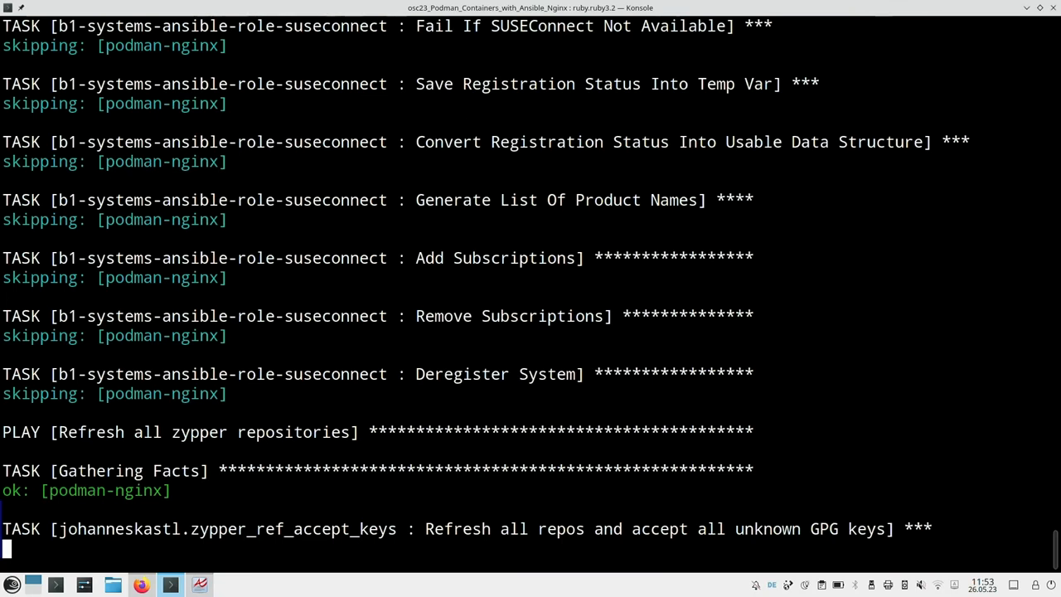
# Scroll through the Ansible output as the bashrc, tmux and podman plays run.
pyautogui.scroll(-3)
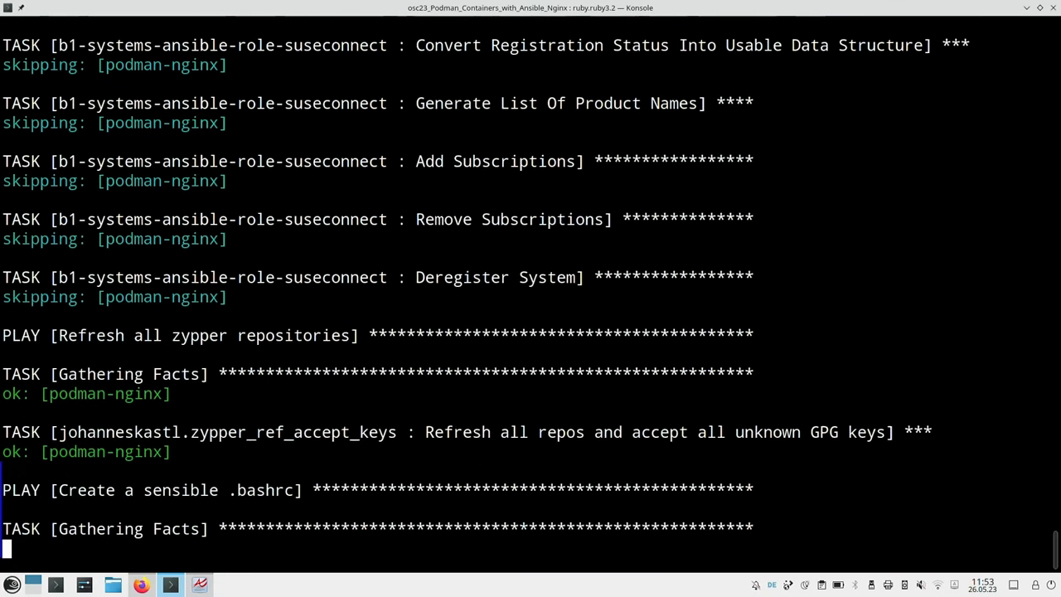
pyautogui.scroll(-3)
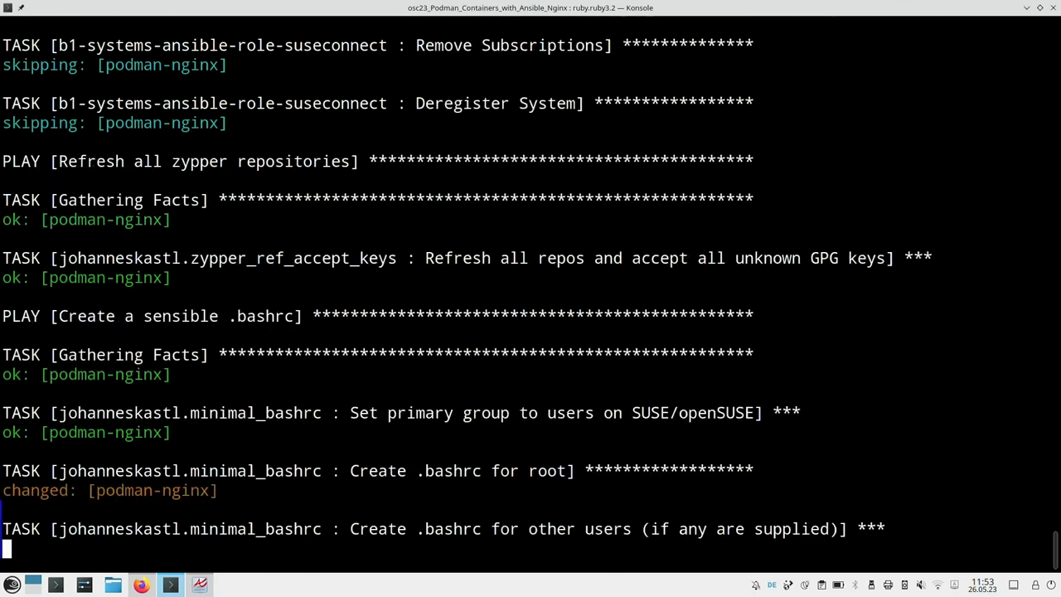
pyautogui.scroll(-3)
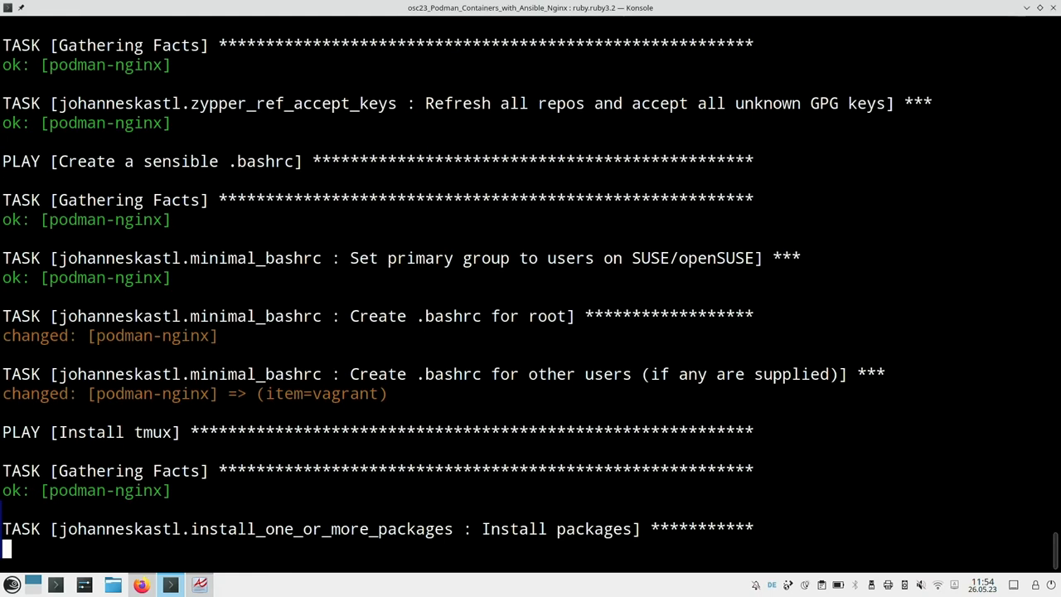
pyautogui.scroll(-3)
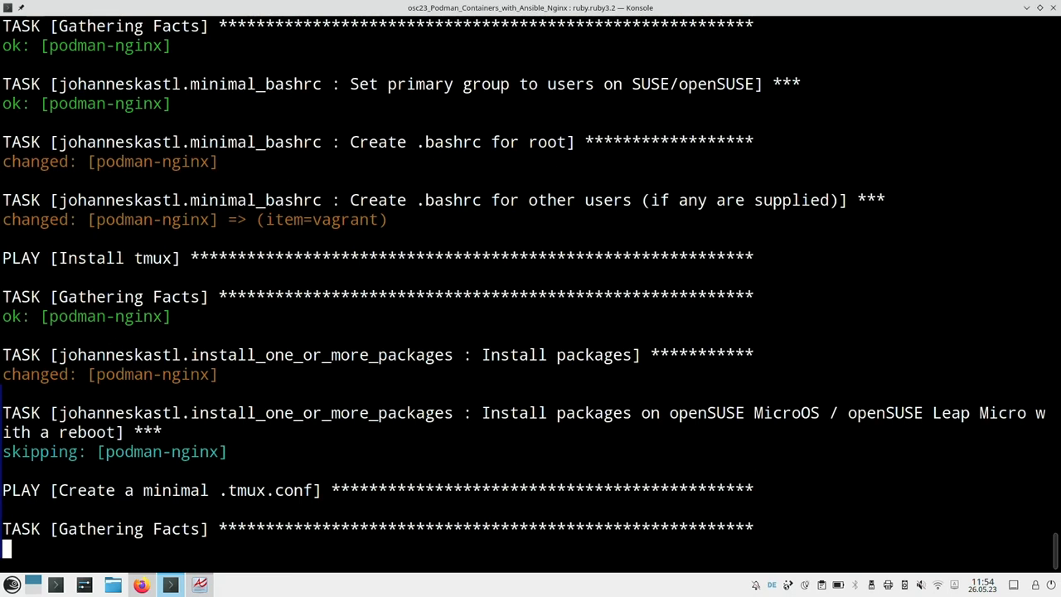
pyautogui.scroll(-3)
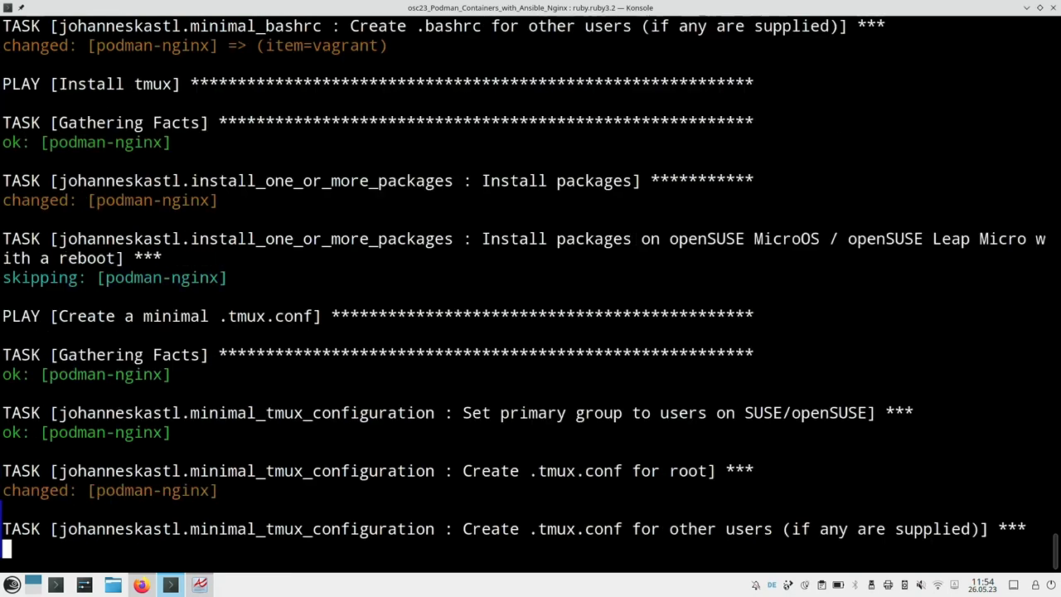
pyautogui.scroll(-3)
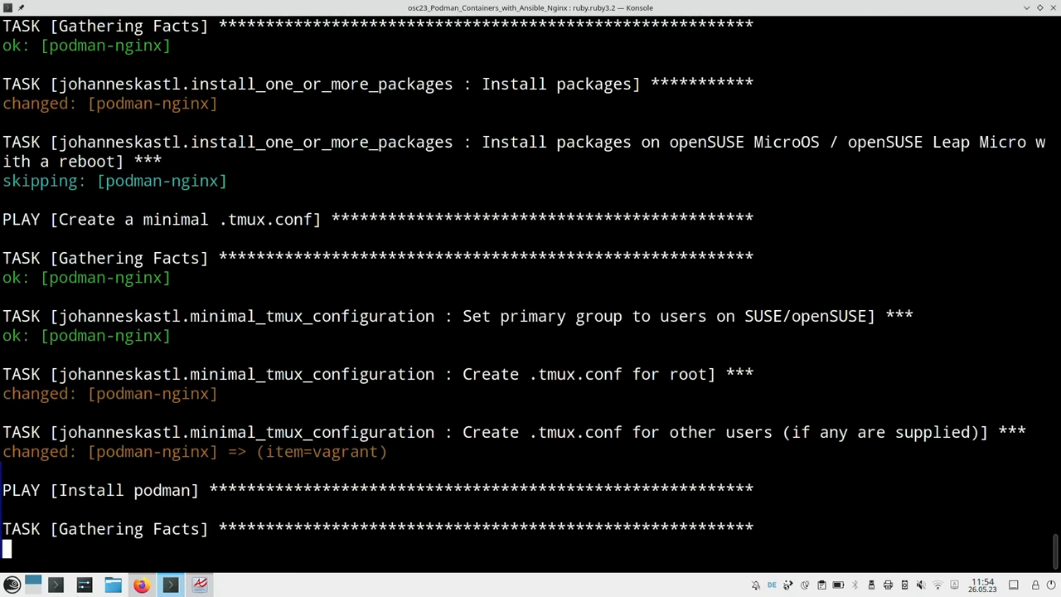
pyautogui.scroll(-3)
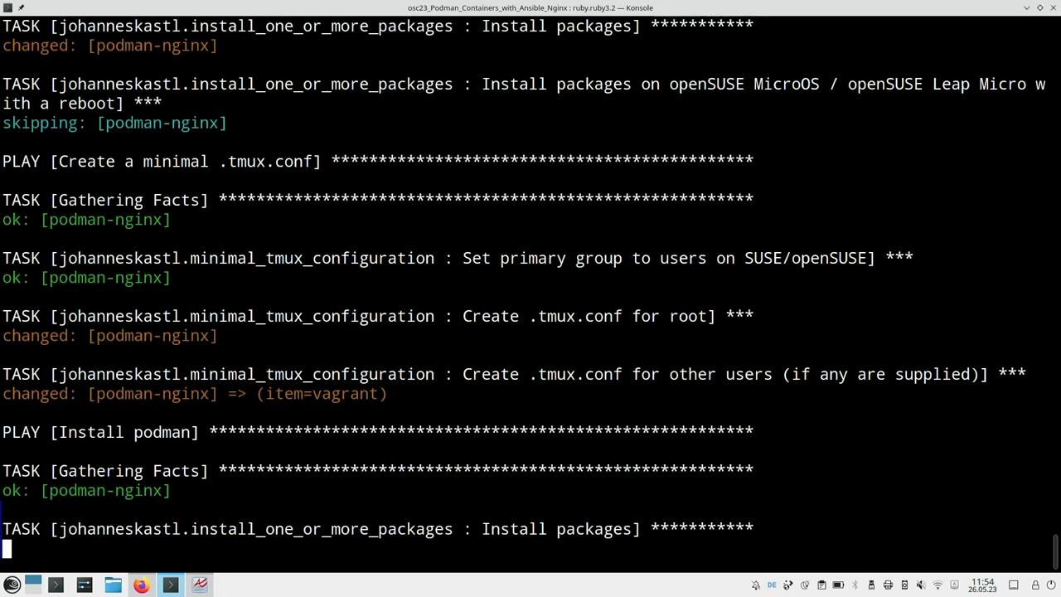
# Follow the Ansible output down to the play recap with no failures.
pyautogui.scroll(-3)
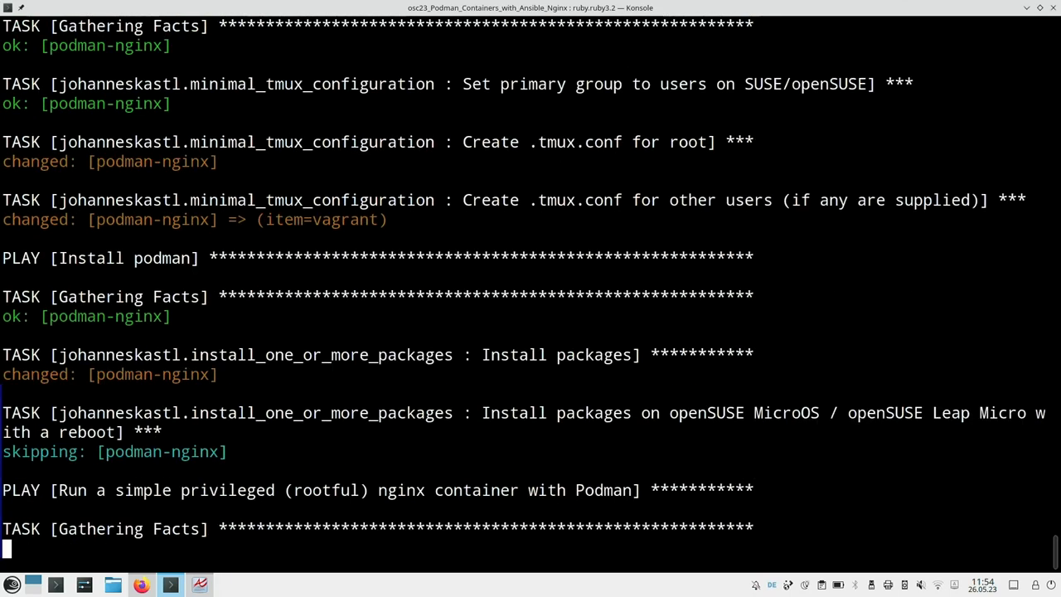
pyautogui.scroll(-3)
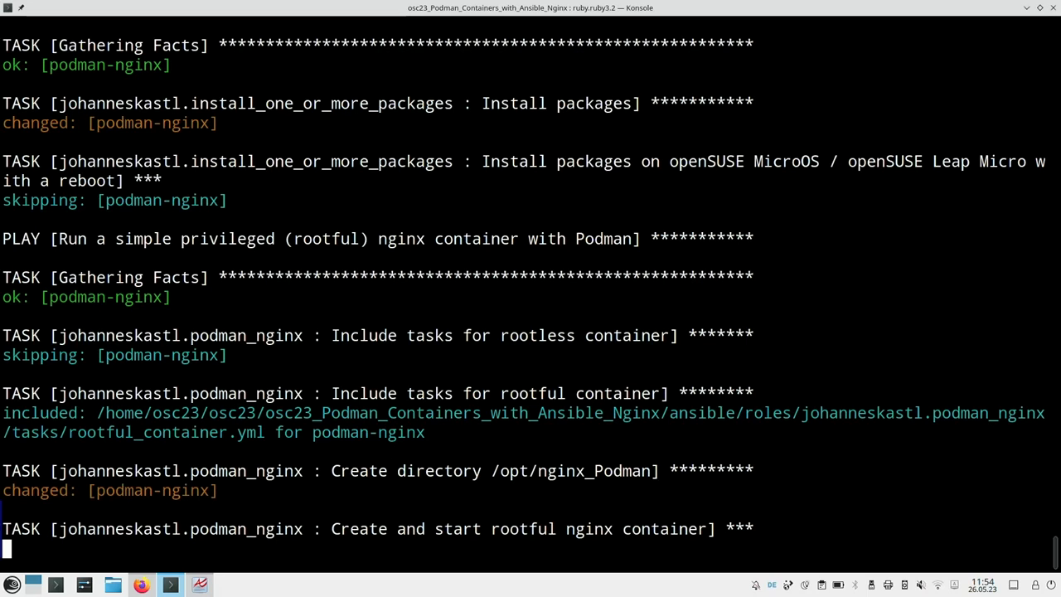
pyautogui.scroll(-3)
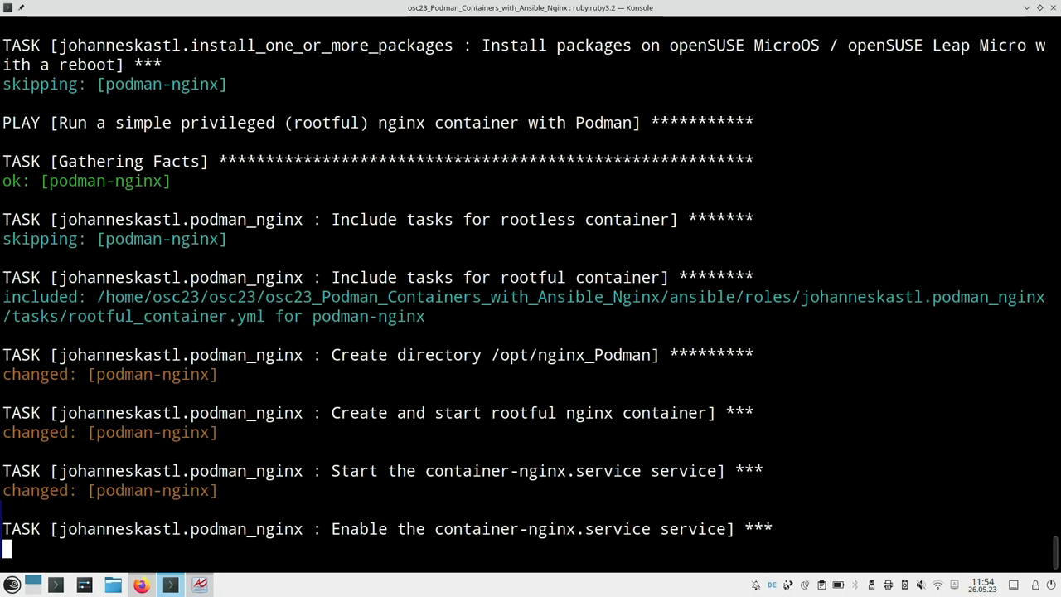
pyautogui.scroll(-3)
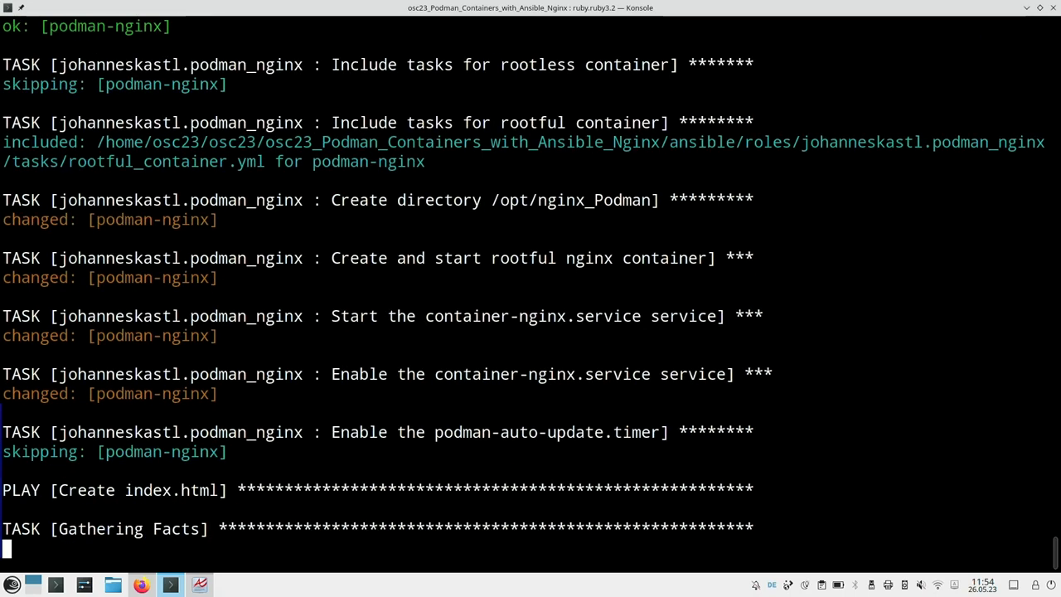
pyautogui.scroll(-3)
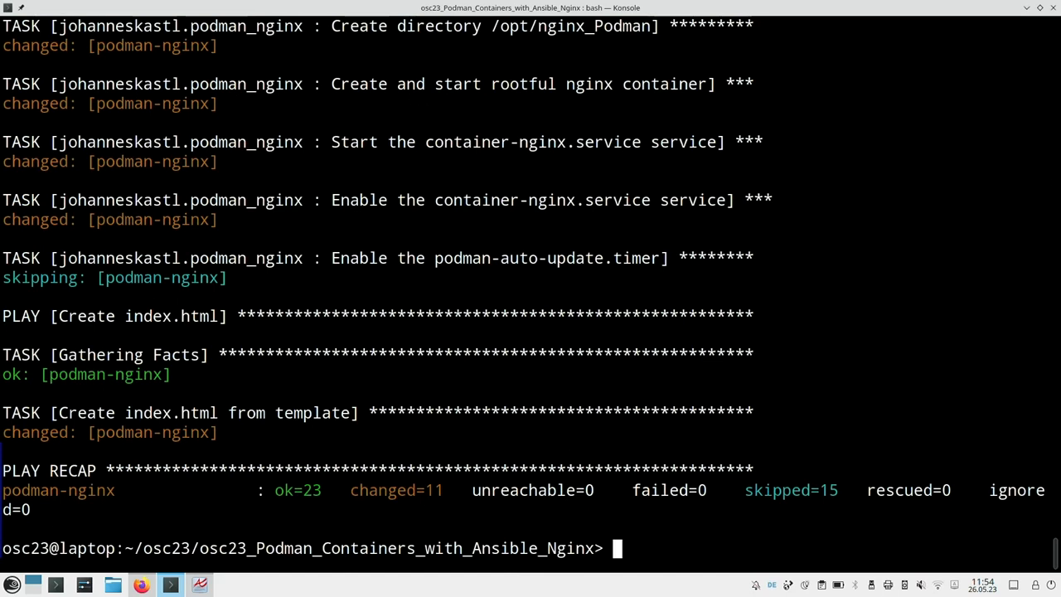
# Run the vagrant command printing the VM's IP address 192.168.121.157.
pyautogui.write('vag')
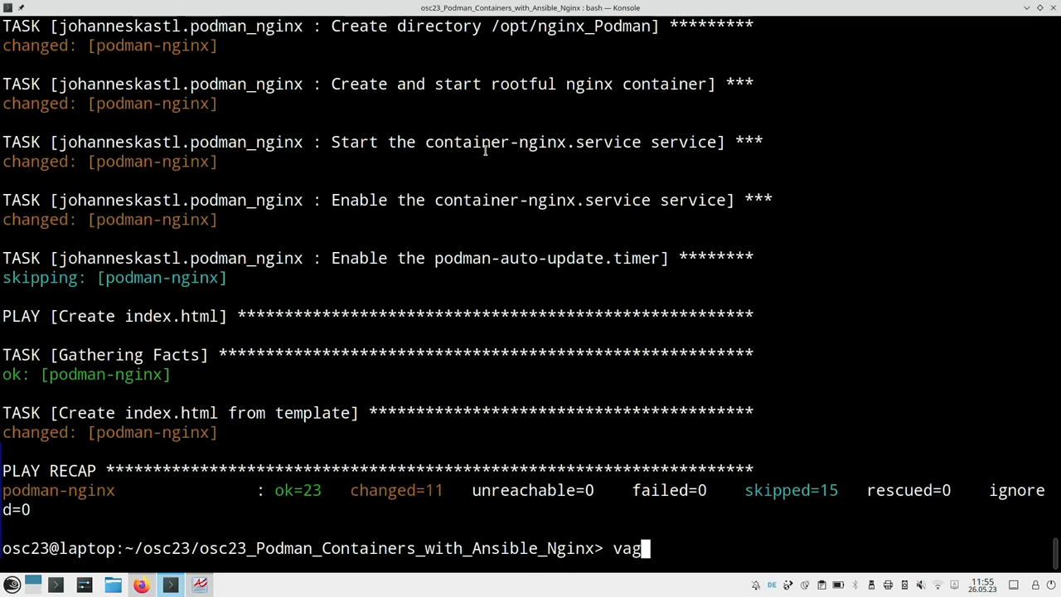
pyautogui.write('rant host')
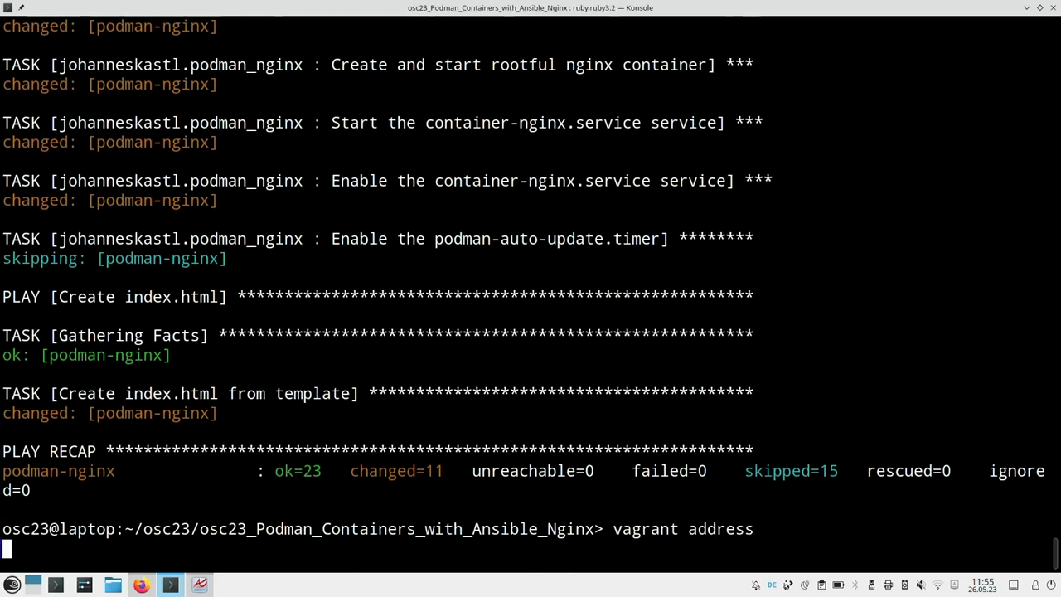
pyautogui.press('Return')
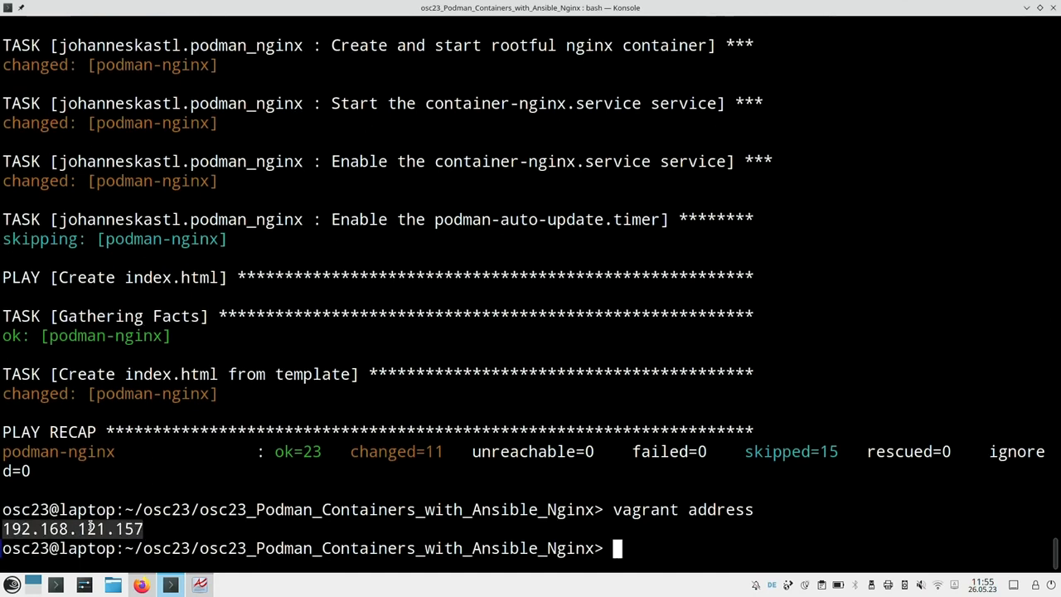
# Switch to Firefox to view the cowsay page, then show the role's rootless_container.yml file.
pyautogui.click(141, 585)
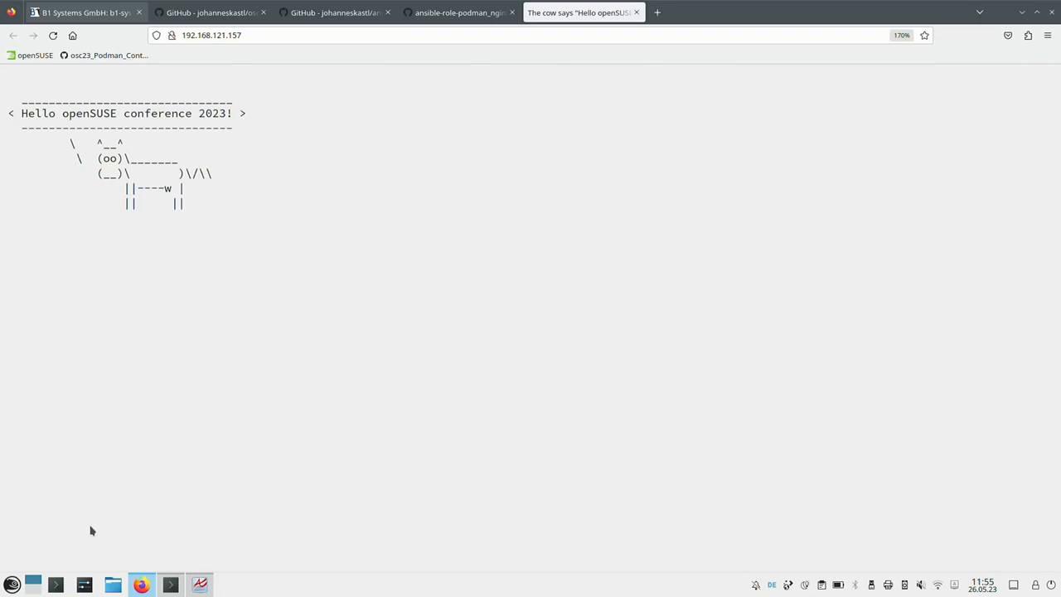
pyautogui.click(334, 11)
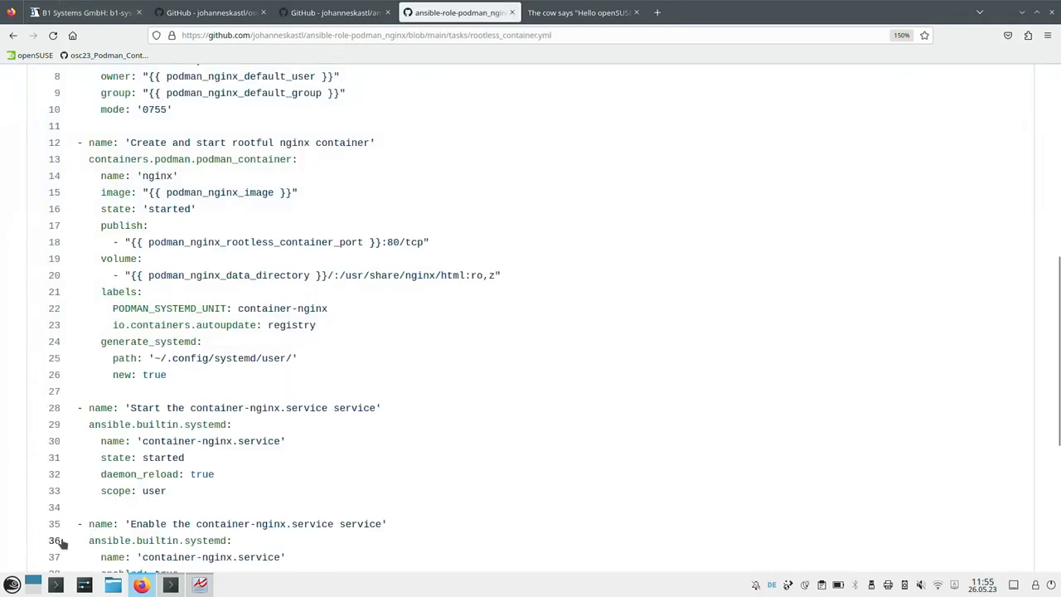
pyautogui.scroll(3)
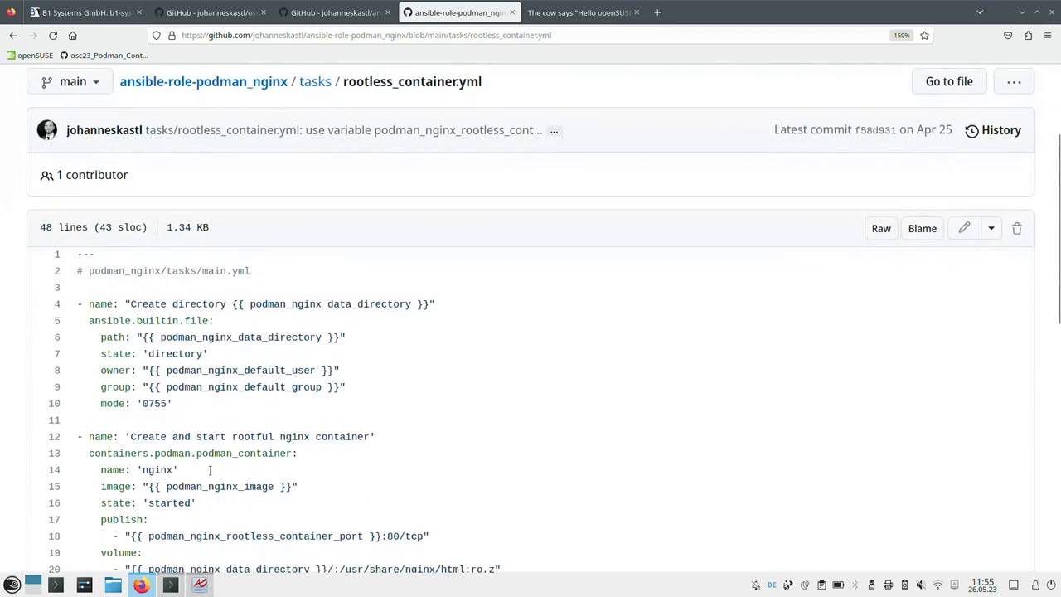
pyautogui.scroll(3)
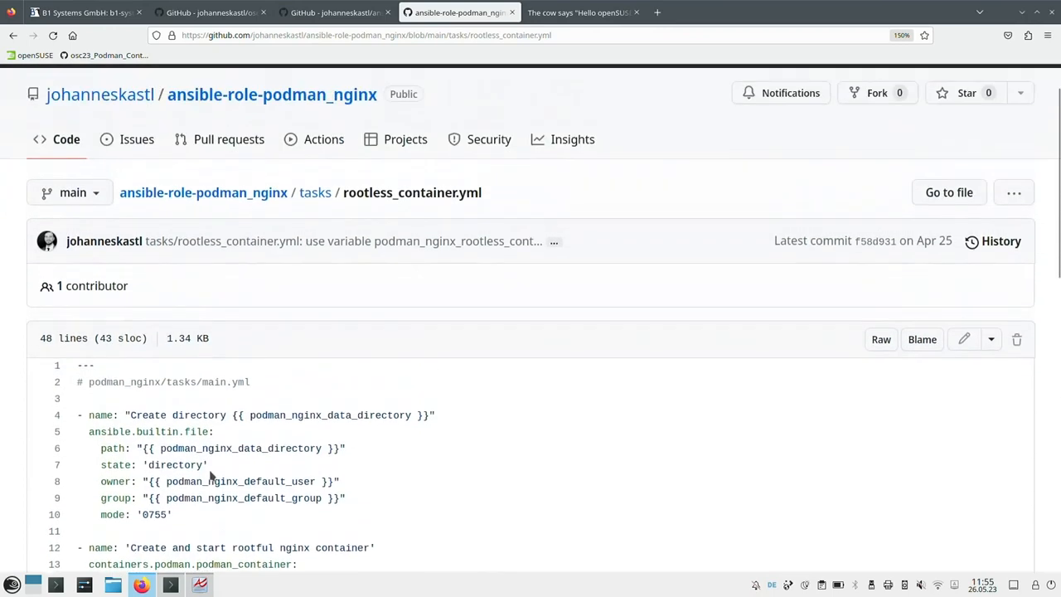
pyautogui.scroll(-3)
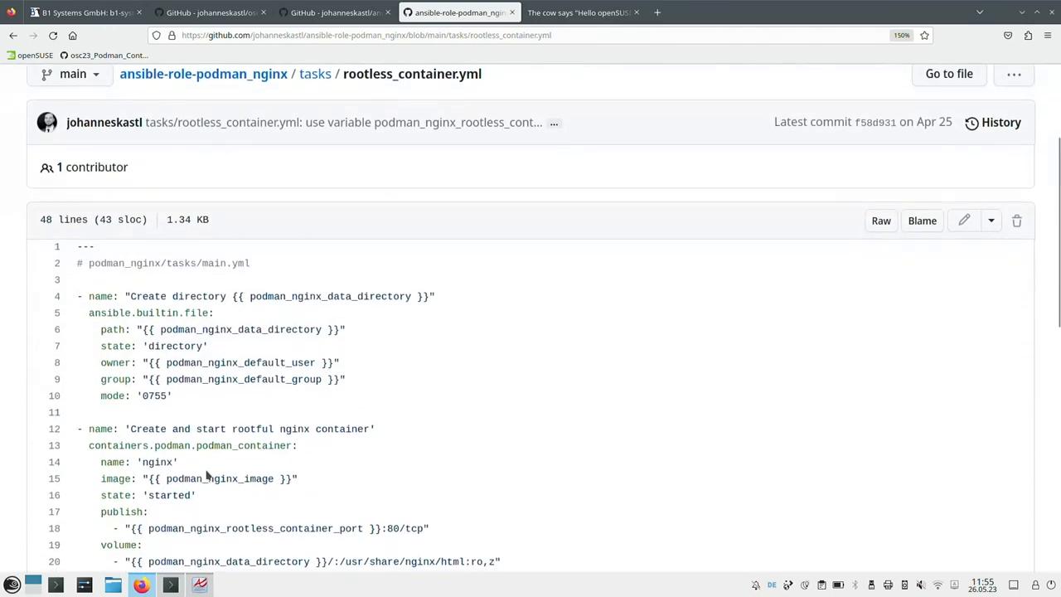
pyautogui.scroll(-3)
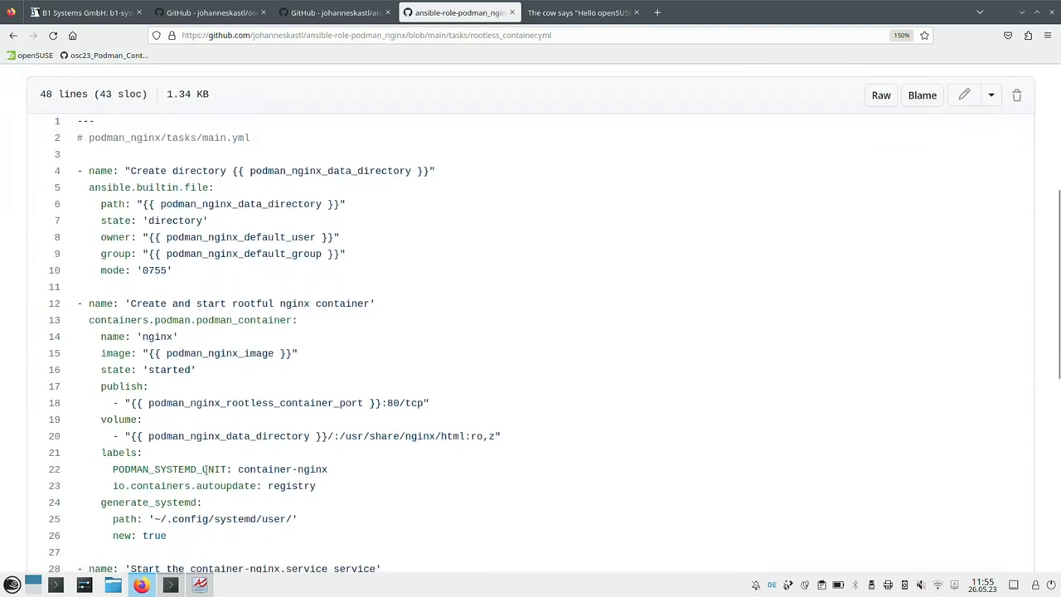
pyautogui.scroll(-3)
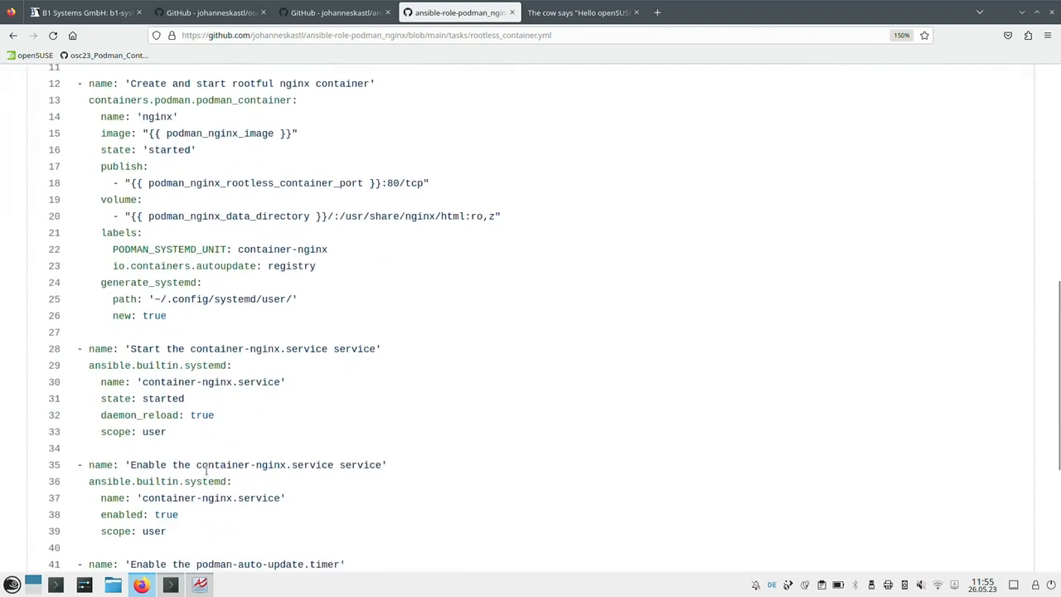
pyautogui.scroll(-3)
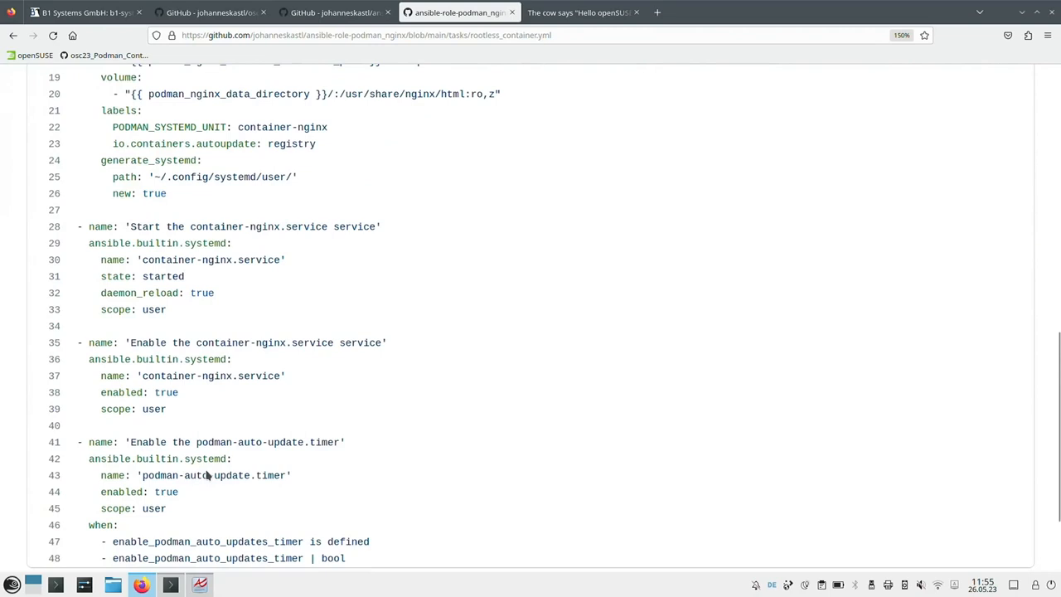
pyautogui.scroll(3)
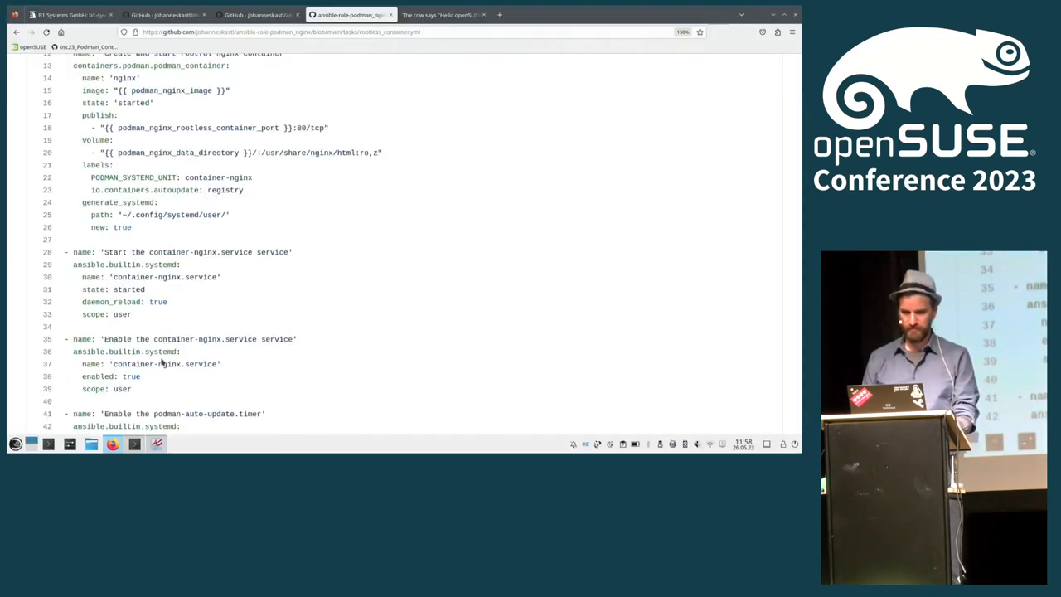
pyautogui.click(252, 15)
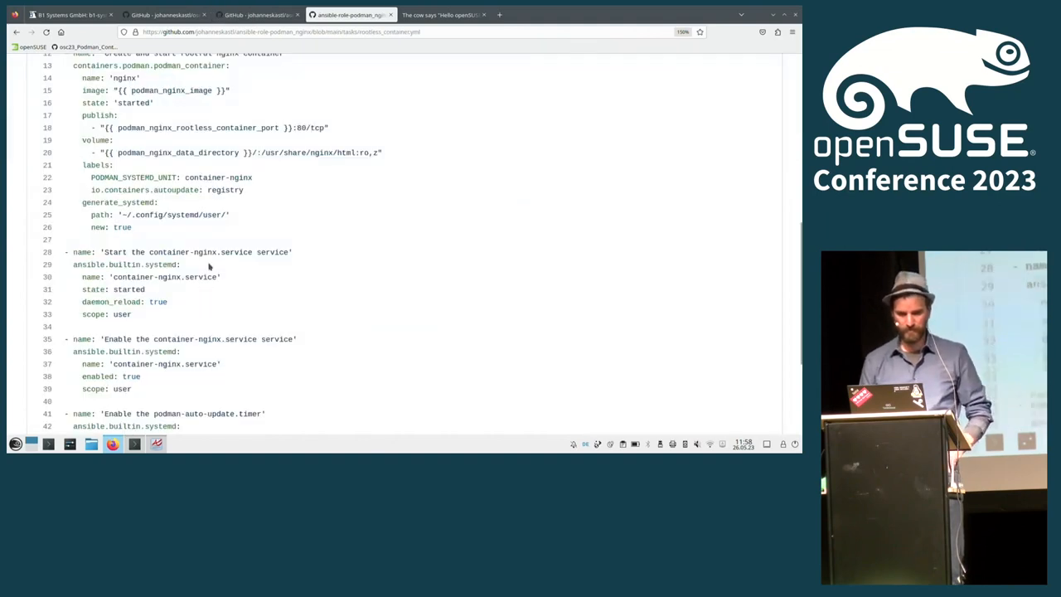
pyautogui.scroll(3)
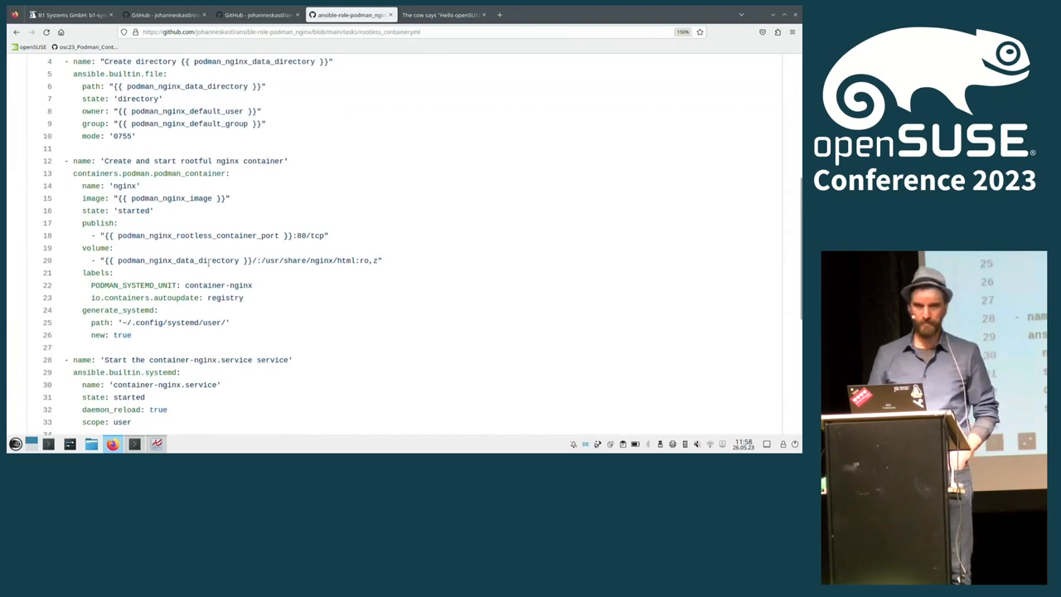